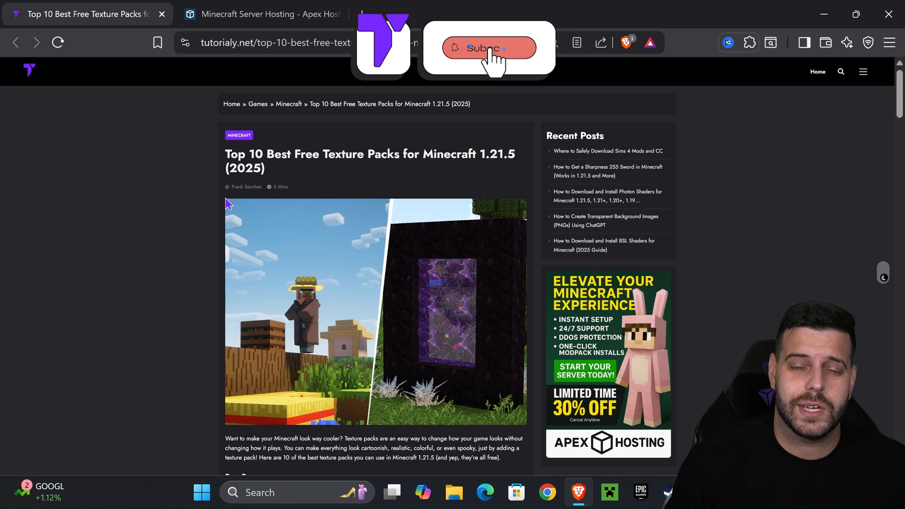
Open the Bare Bones versions list on Modrinth and filter game versions to 1.21.7
{"action": "left_click", "coordinate": [488, 48]}
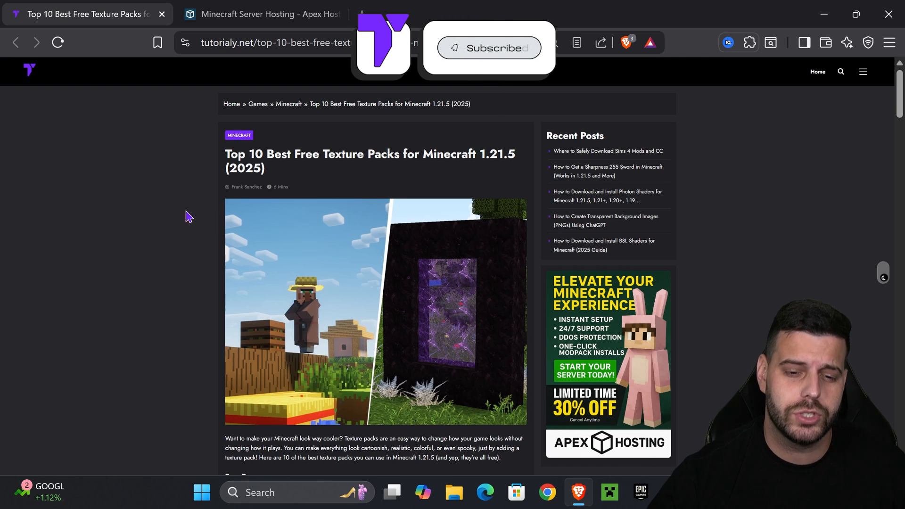
{"action": "scroll", "scroll_direction": "down", "scroll_amount": 3}
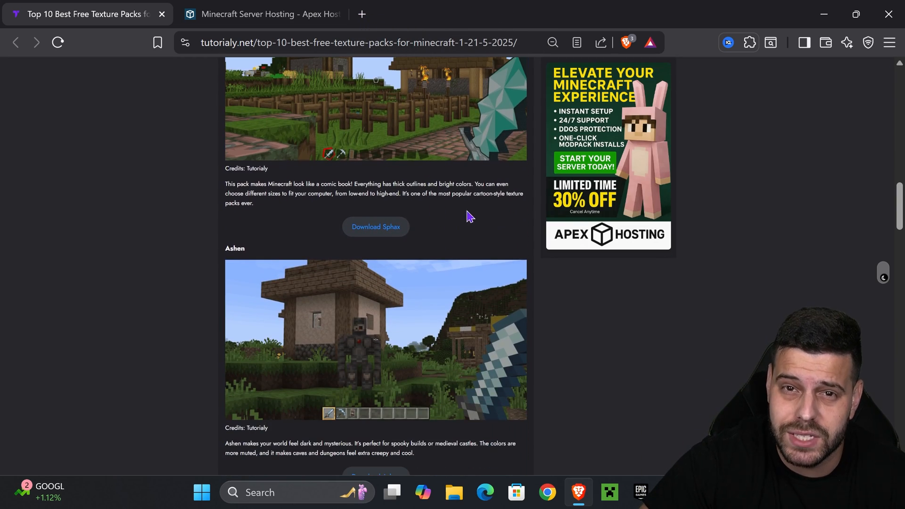
{"action": "scroll", "scroll_direction": "up", "scroll_amount": 3}
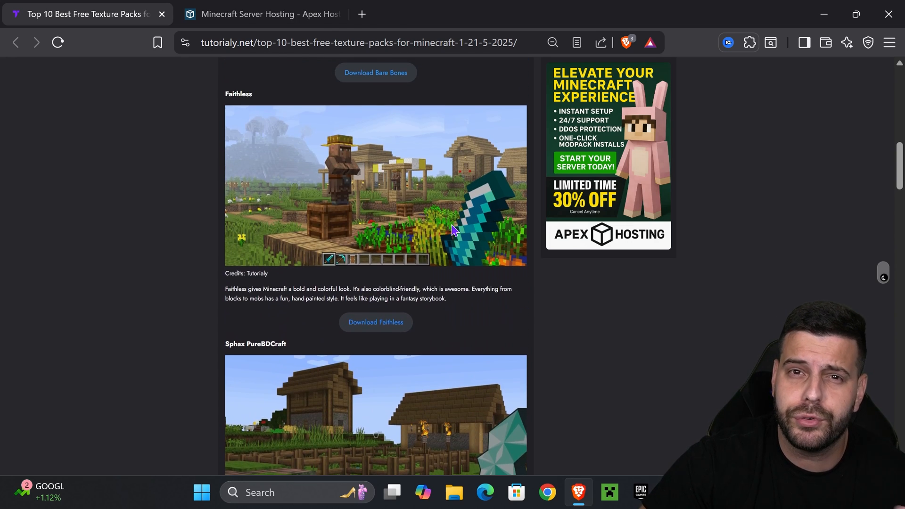
{"action": "scroll", "scroll_direction": "up", "scroll_amount": 3}
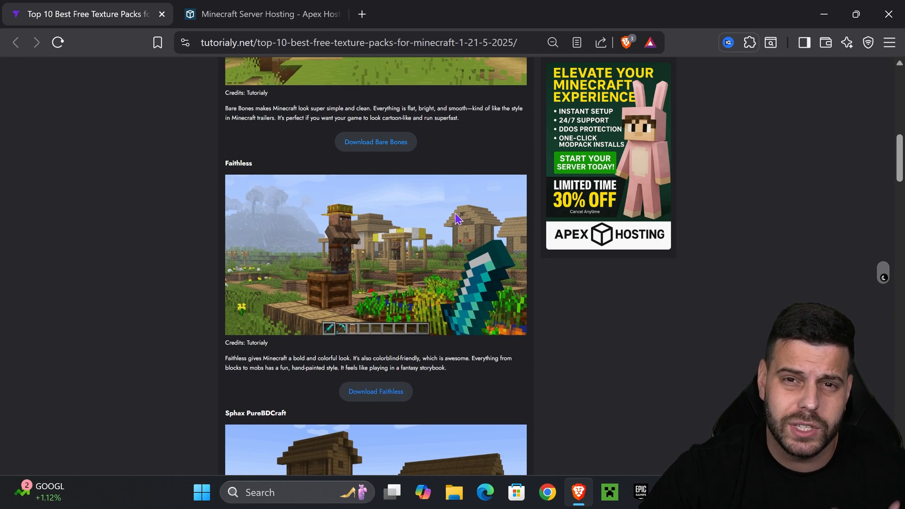
{"action": "scroll", "scroll_direction": "up", "scroll_amount": 3}
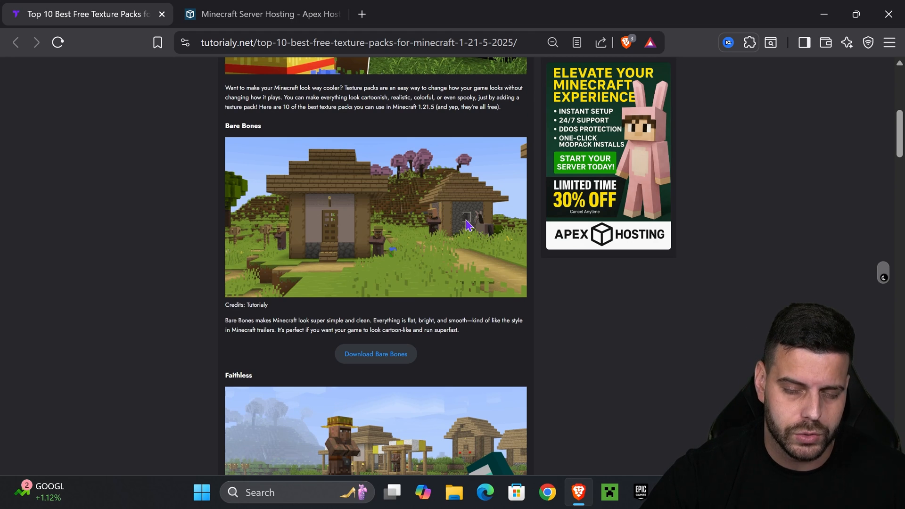
{"action": "scroll", "scroll_direction": "down", "scroll_amount": 3}
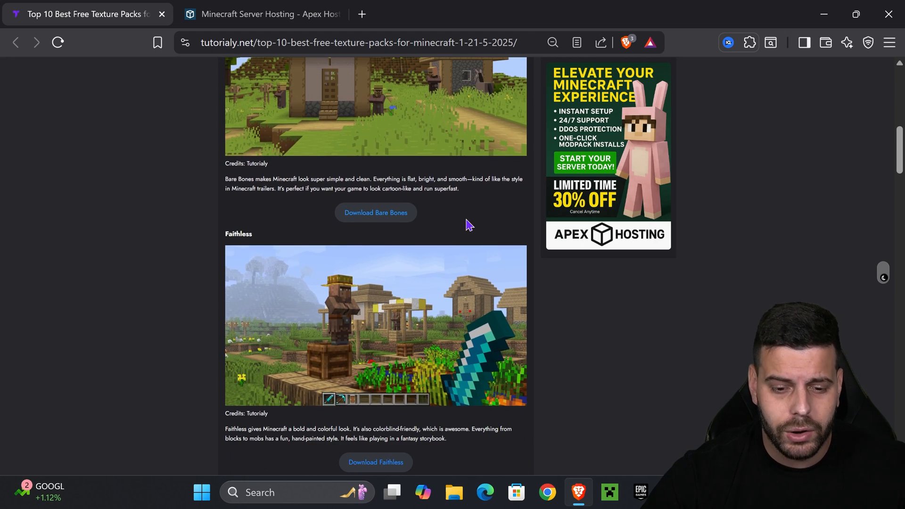
{"action": "scroll", "scroll_direction": "down", "scroll_amount": 3}
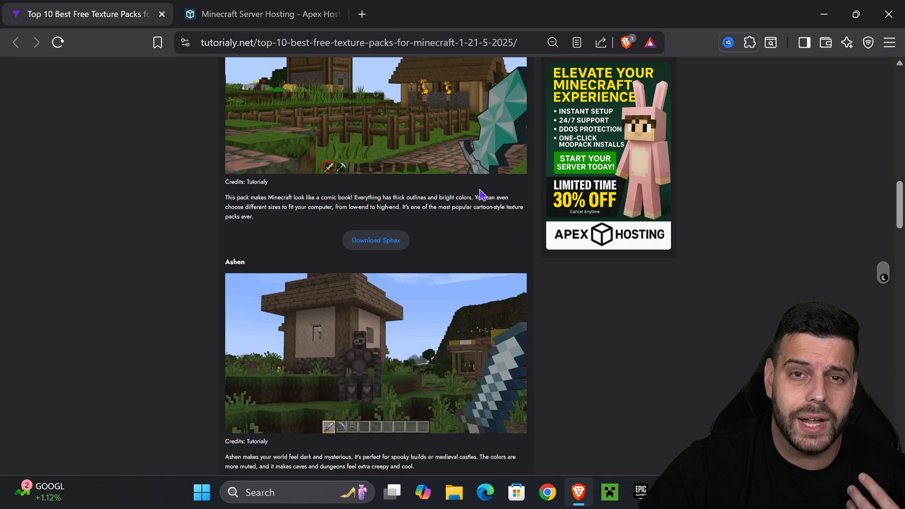
{"action": "scroll", "scroll_direction": "up", "scroll_amount": 3}
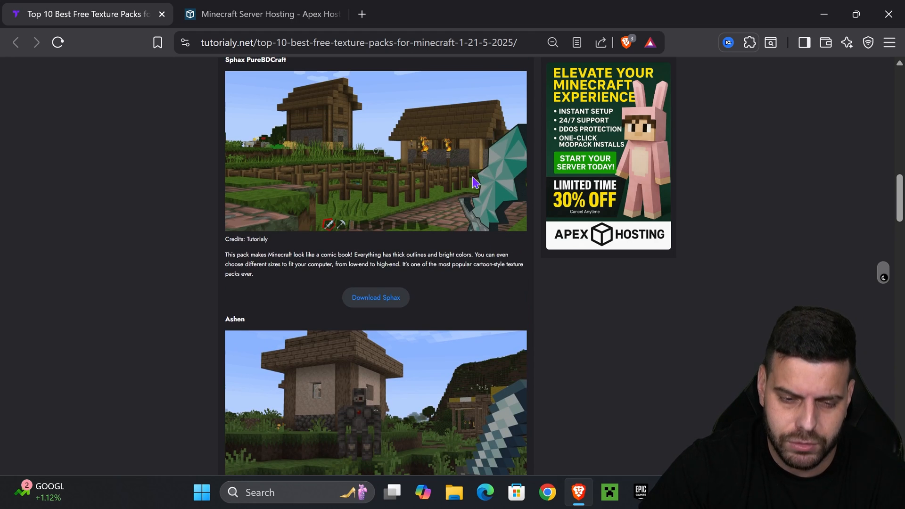
{"action": "scroll", "scroll_direction": "up", "scroll_amount": 3}
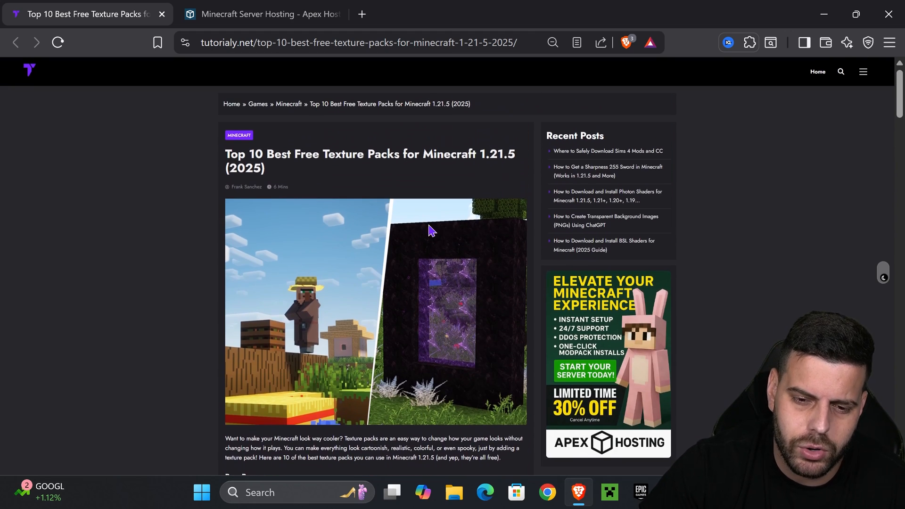
{"action": "scroll", "scroll_direction": "down", "scroll_amount": 3}
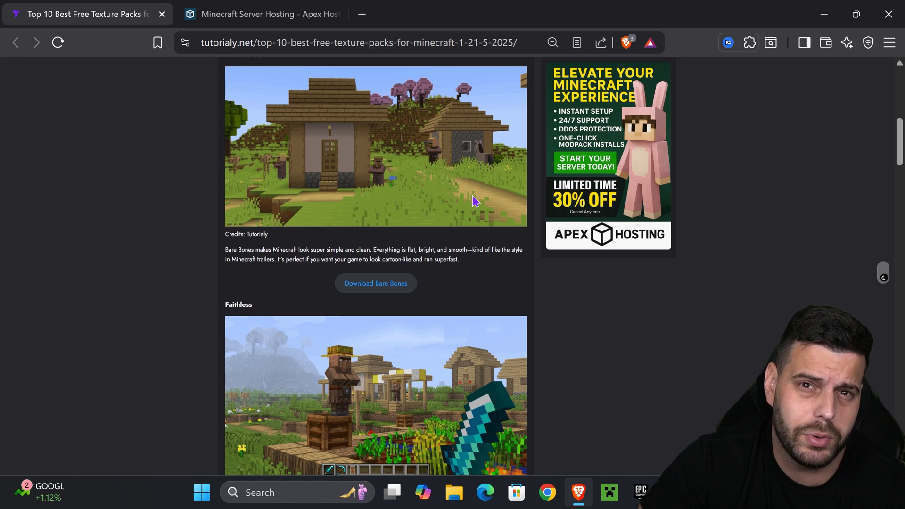
{"action": "scroll", "scroll_direction": "up", "scroll_amount": 3}
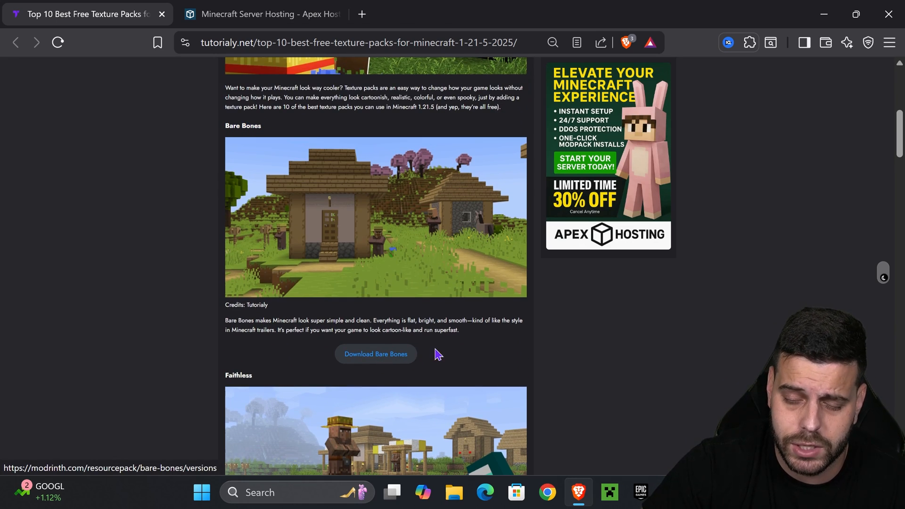
{"action": "left_click", "coordinate": [376, 354]}
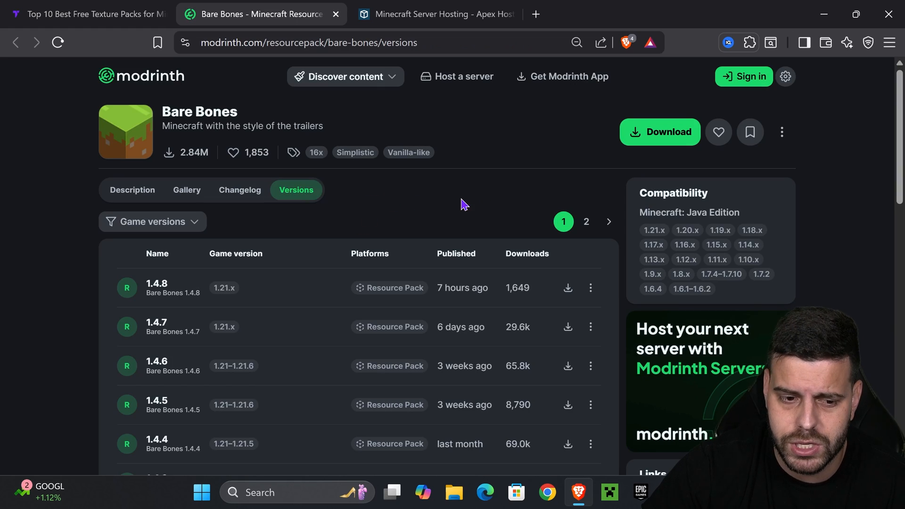
{"action": "mouse_move", "coordinate": [257, 231]}
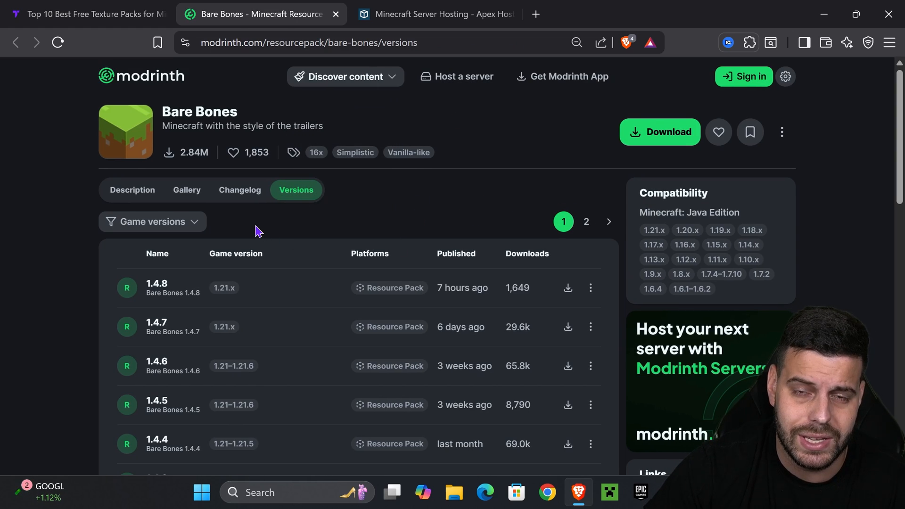
{"action": "left_click", "coordinate": [152, 222]}
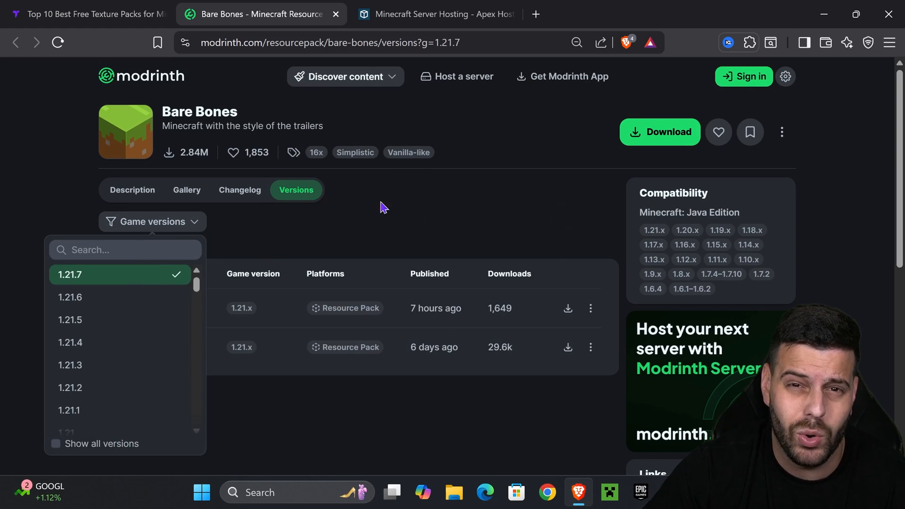
{"action": "mouse_move", "coordinate": [114, 283]}
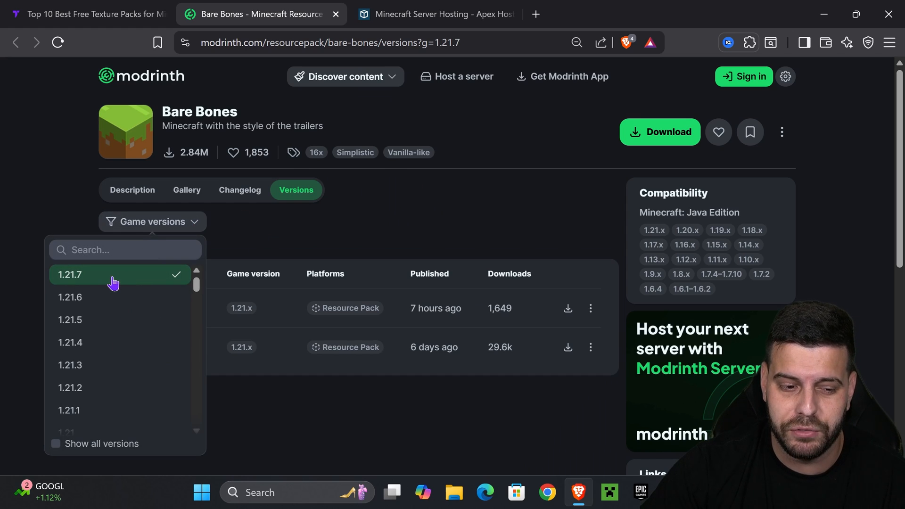
{"action": "mouse_move", "coordinate": [107, 284]}
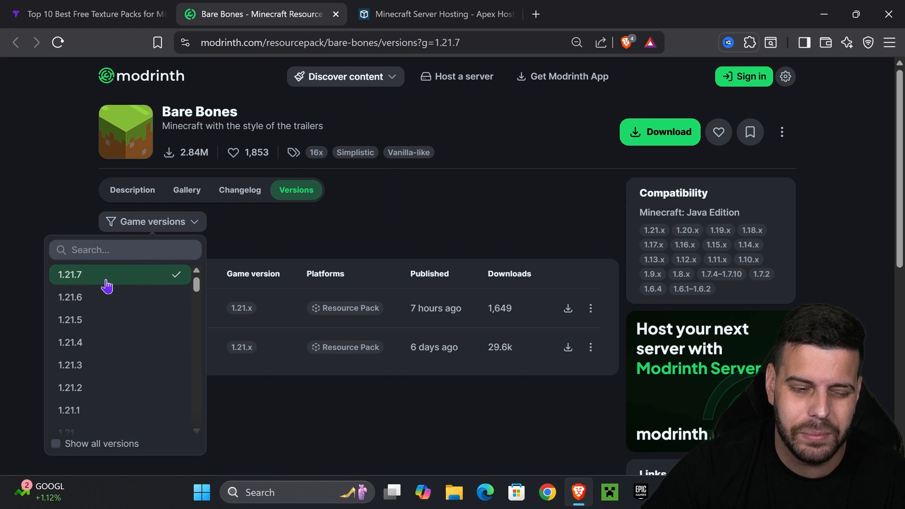
{"action": "mouse_move", "coordinate": [105, 320]}
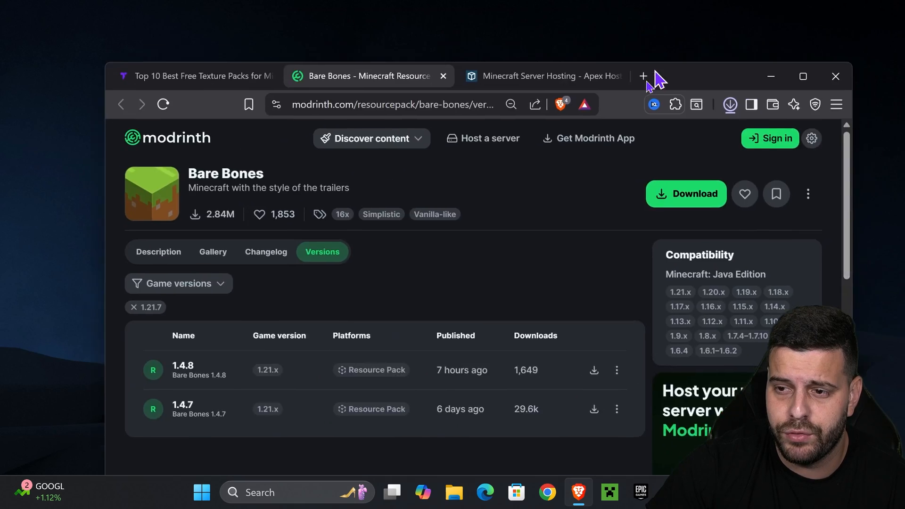
Drag Bare Bones 1.21.7.zip from the download history onto the desktop
{"action": "left_click", "coordinate": [730, 105]}
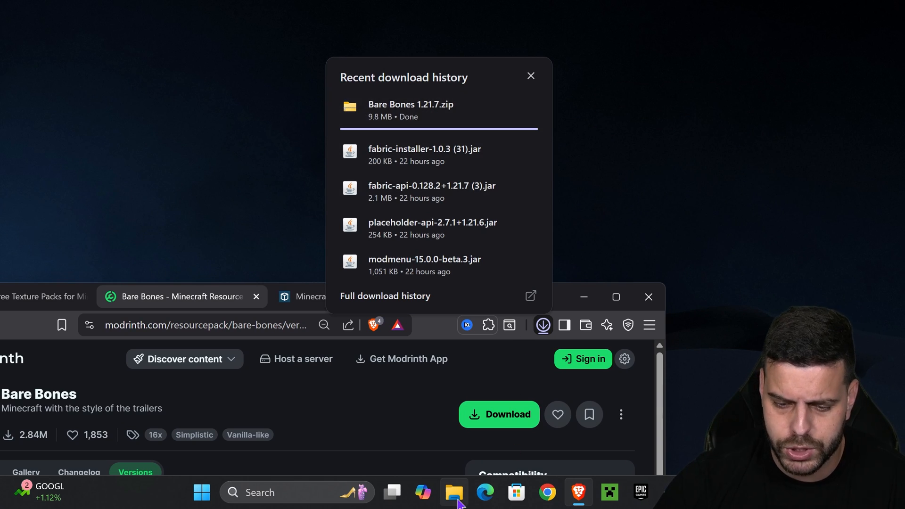
{"action": "mouse_move", "coordinate": [409, 126]}
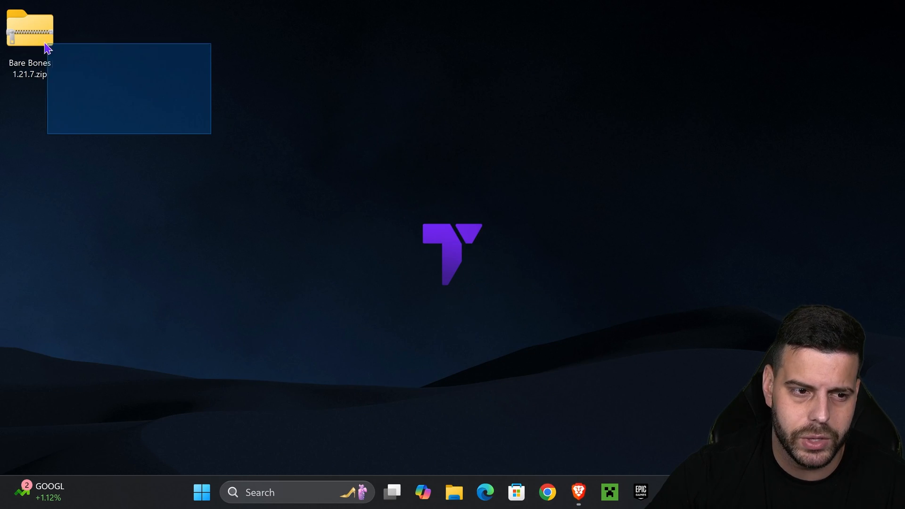
{"action": "left_click_drag", "start_coordinate": [30, 28], "coordinate": [210, 119]}
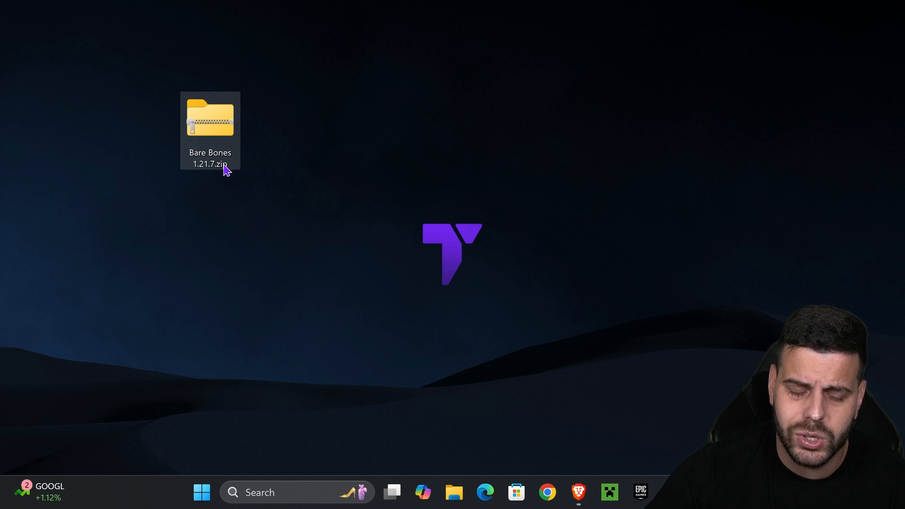
{"action": "mouse_move", "coordinate": [226, 121]}
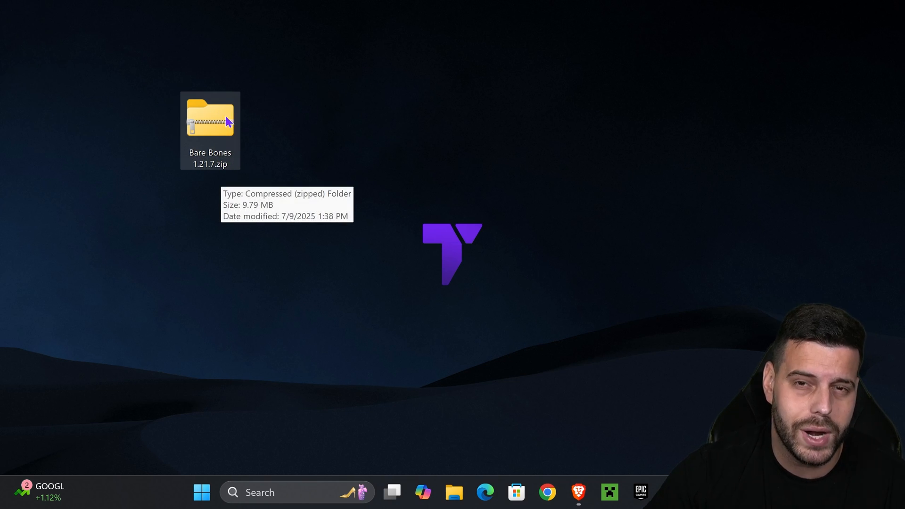
{"action": "mouse_move", "coordinate": [386, 73]}
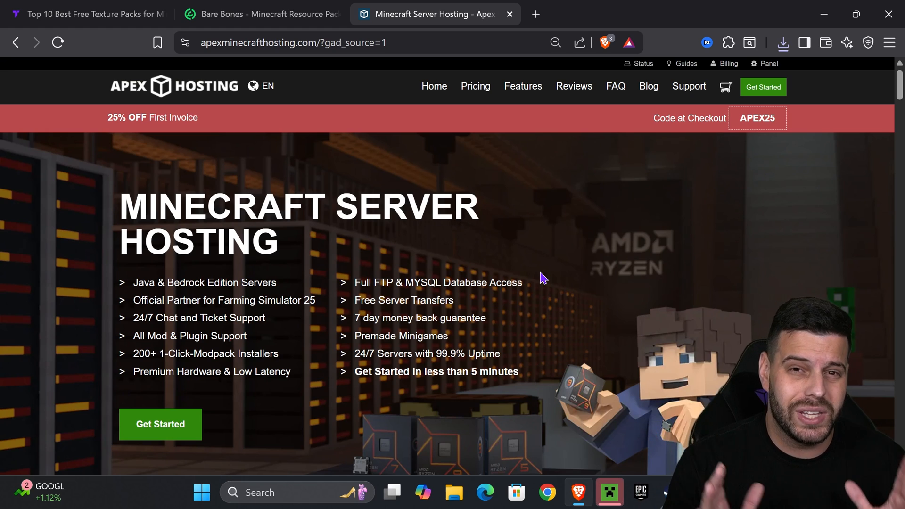
{"action": "mouse_move", "coordinate": [504, 242]}
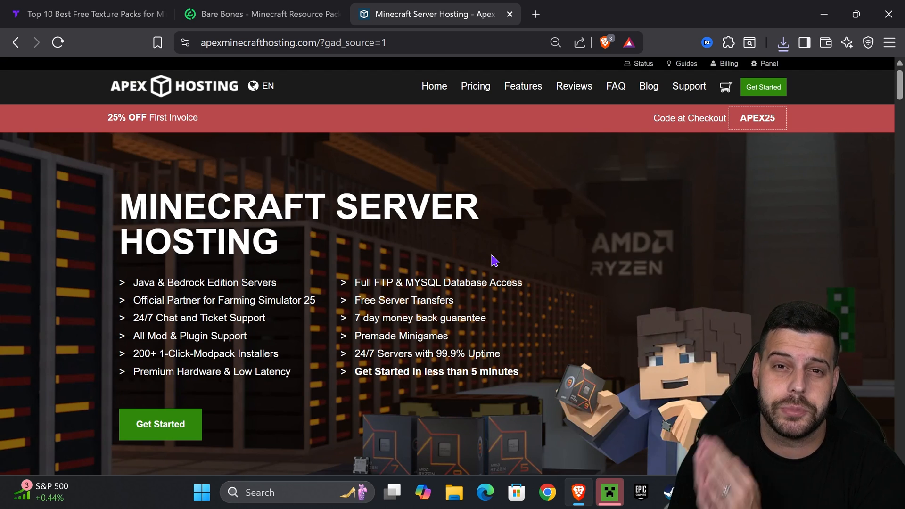
{"action": "mouse_move", "coordinate": [489, 217]}
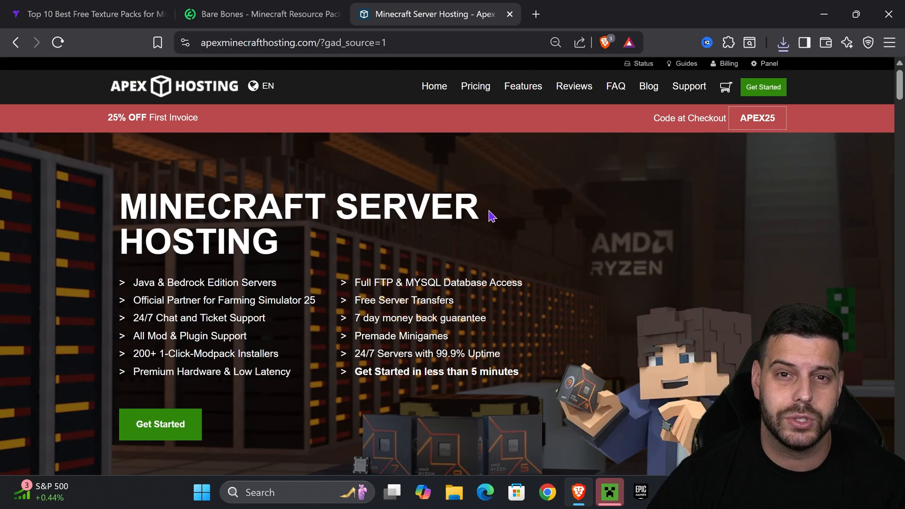
{"action": "mouse_move", "coordinate": [679, 228]}
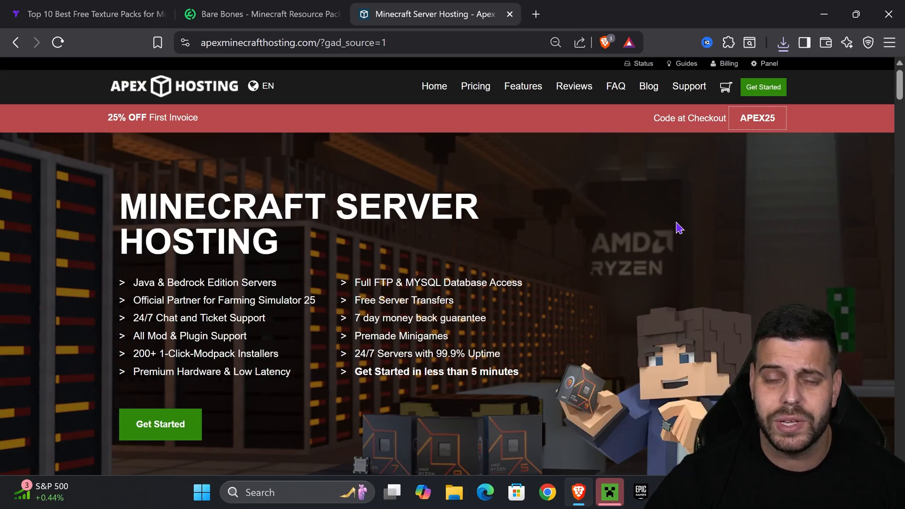
{"action": "mouse_move", "coordinate": [750, 249]}
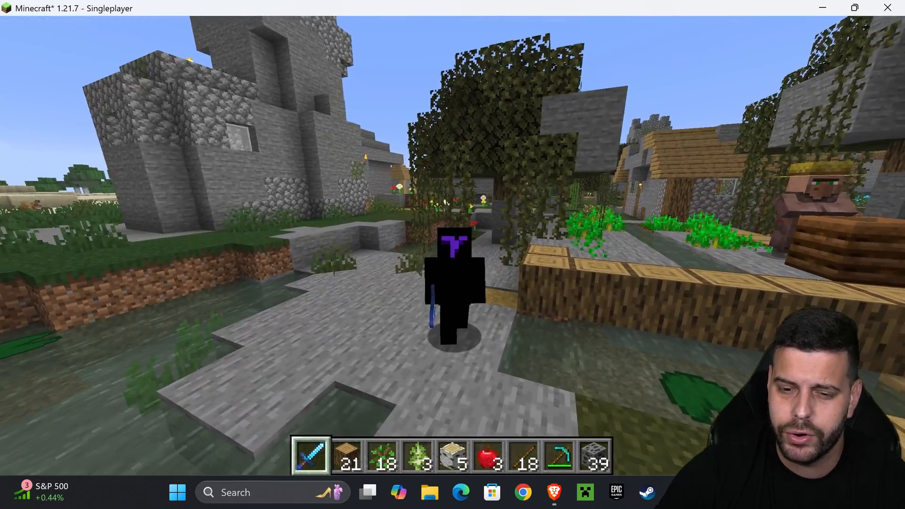
{"action": "mouse_move", "coordinate": [453, 255]}
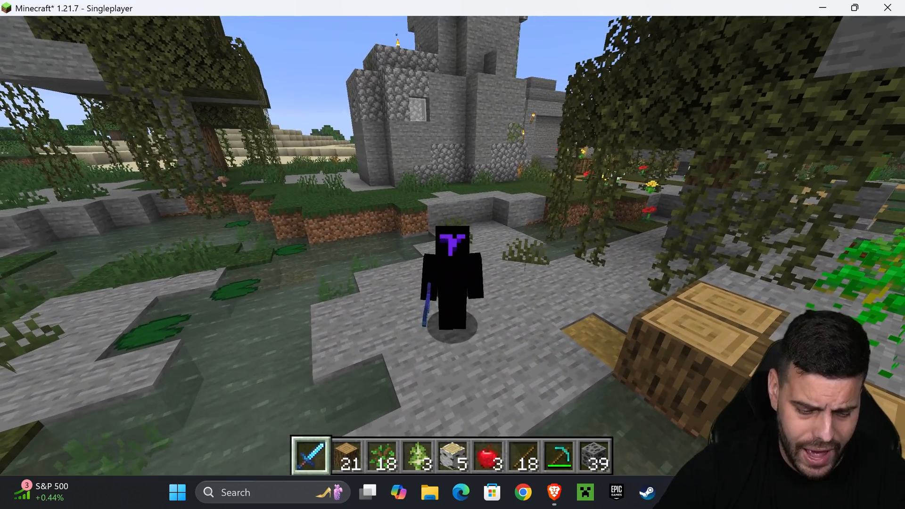
Open Resource Packs from the pause menu's Options and browse the Available list
{"action": "key", "text": "Escape"}
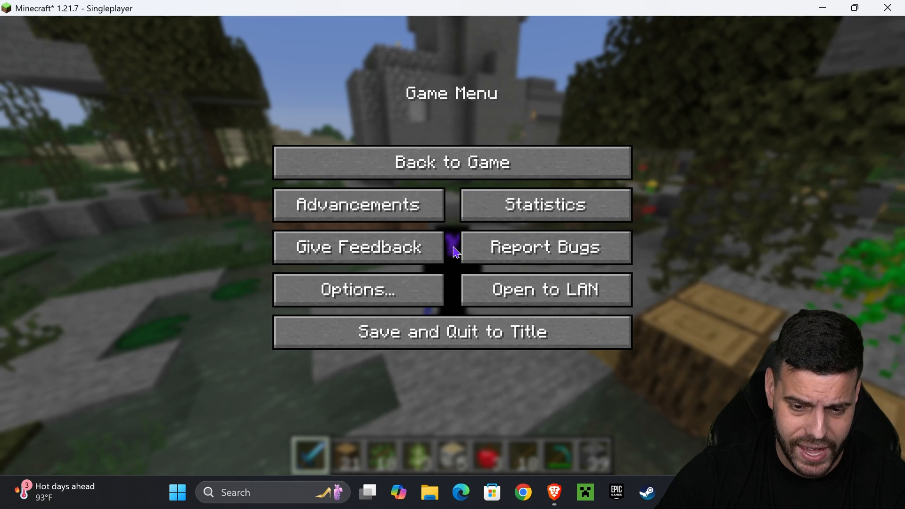
{"action": "left_click", "coordinate": [357, 289]}
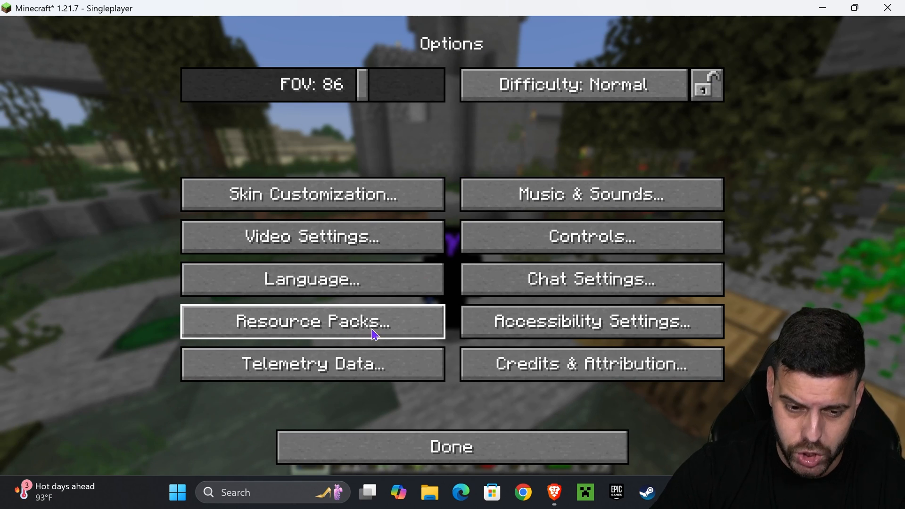
{"action": "left_click", "coordinate": [312, 322]}
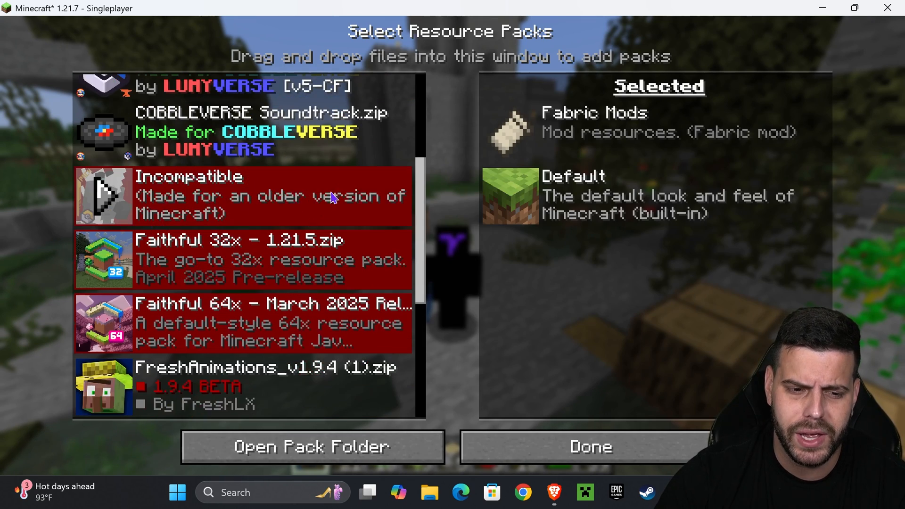
{"action": "scroll", "scroll_direction": "down", "scroll_amount": 3}
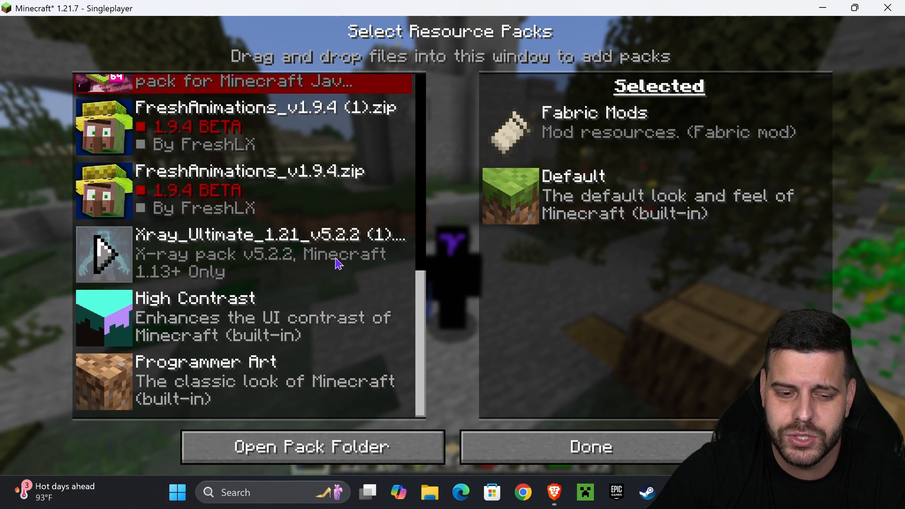
{"action": "scroll", "scroll_direction": "up", "scroll_amount": 3}
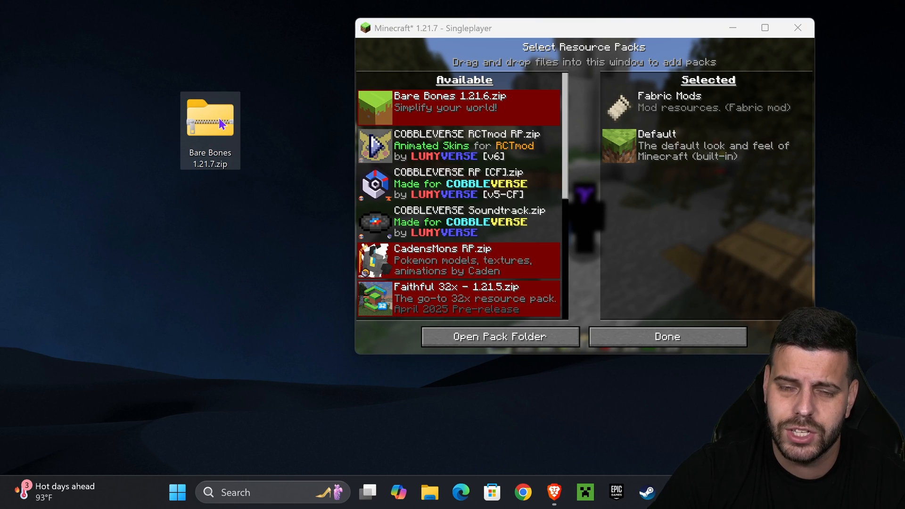
{"action": "mouse_move", "coordinate": [234, 152]}
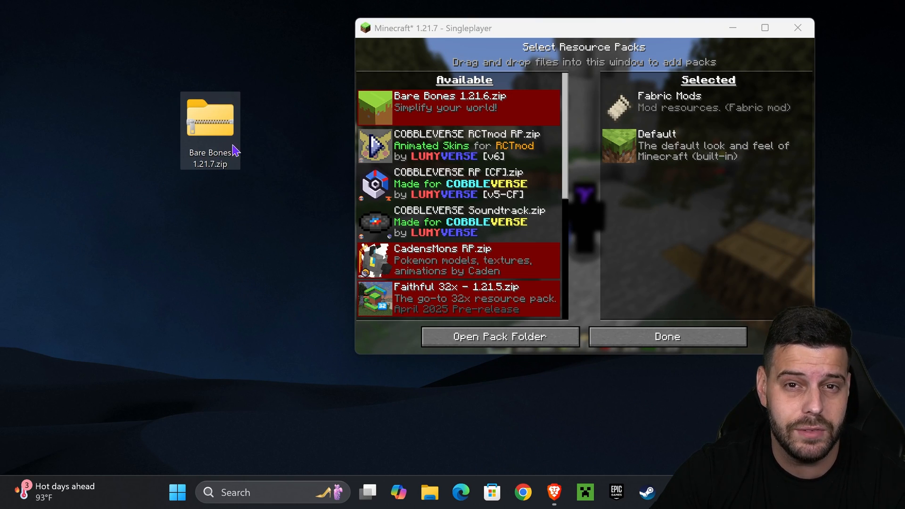
Drop Bare Bones 1.21.7.zip into the maximized Minecraft window and confirm adding it
{"action": "left_click_drag", "start_coordinate": [211, 119], "coordinate": [566, 173]}
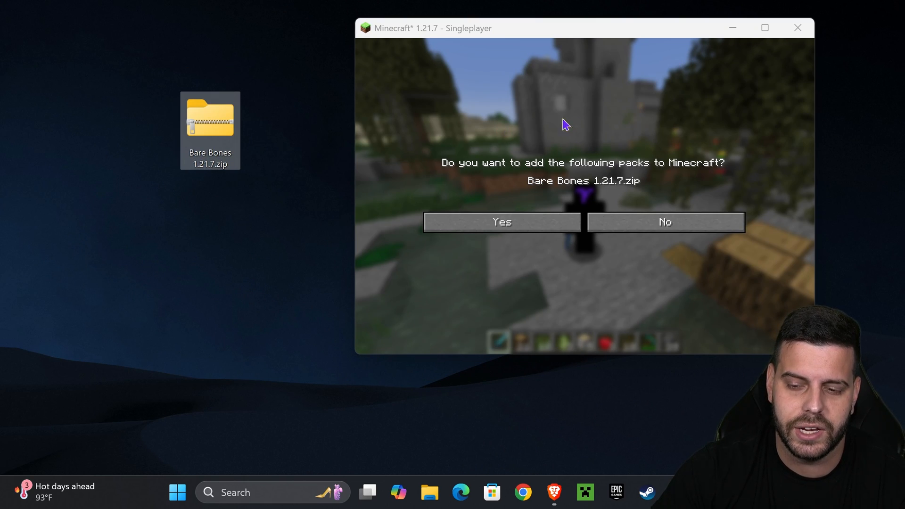
{"action": "mouse_move", "coordinate": [260, 129]}
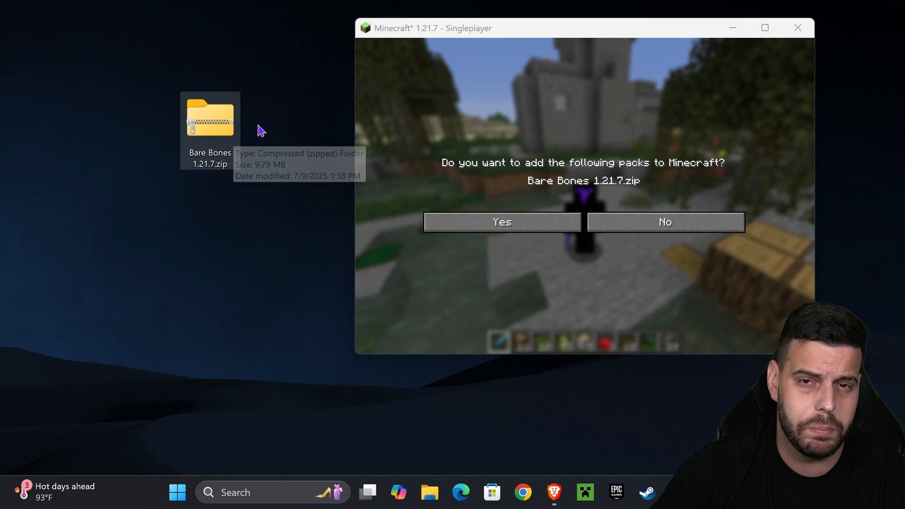
{"action": "left_click", "coordinate": [765, 28]}
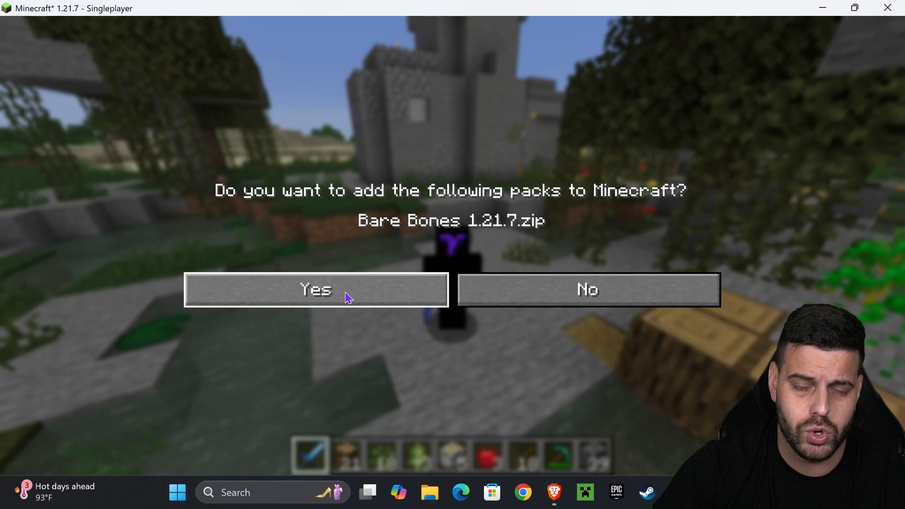
{"action": "left_click", "coordinate": [315, 290]}
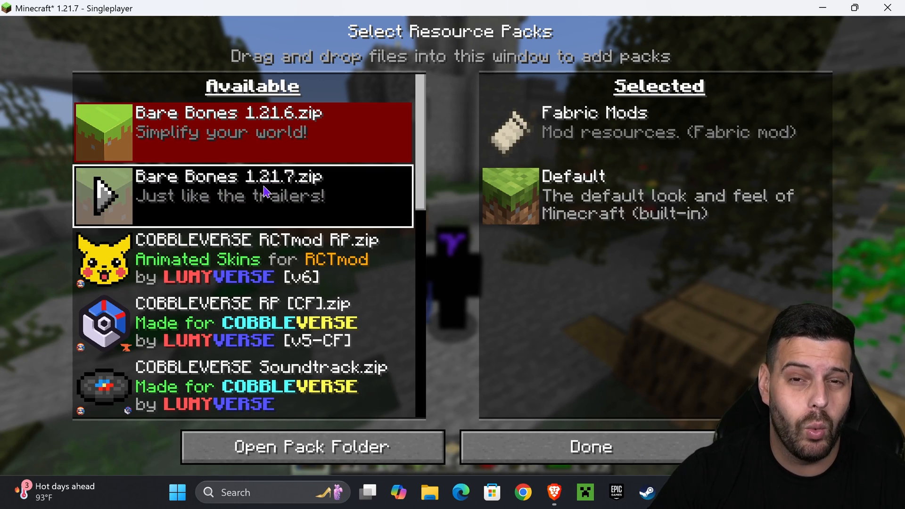
{"action": "mouse_move", "coordinate": [257, 209]}
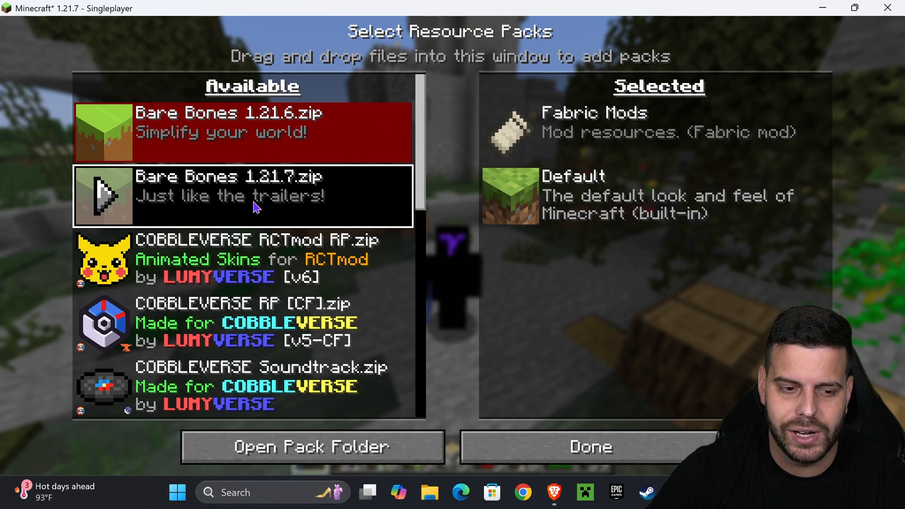
Move Bare Bones 1.21.7 into the Selected packs and apply with Done
{"action": "left_click", "coordinate": [242, 196]}
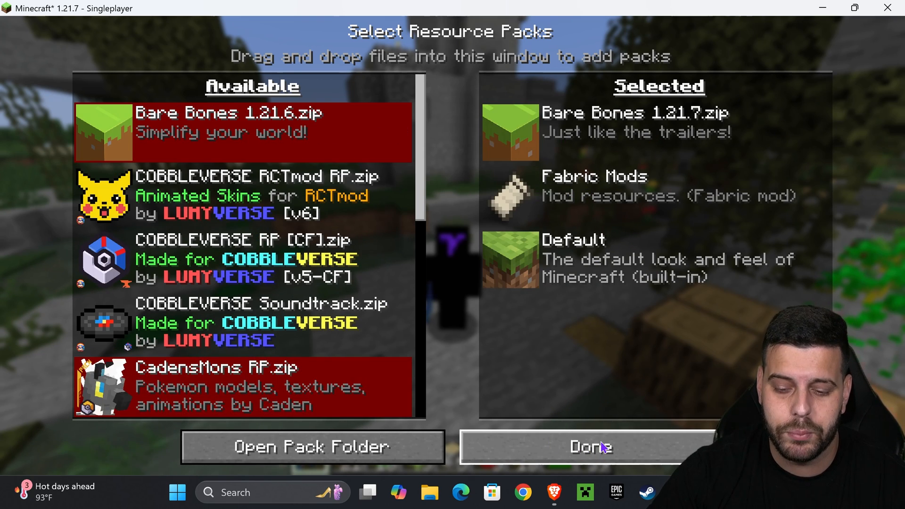
{"action": "left_click", "coordinate": [590, 447]}
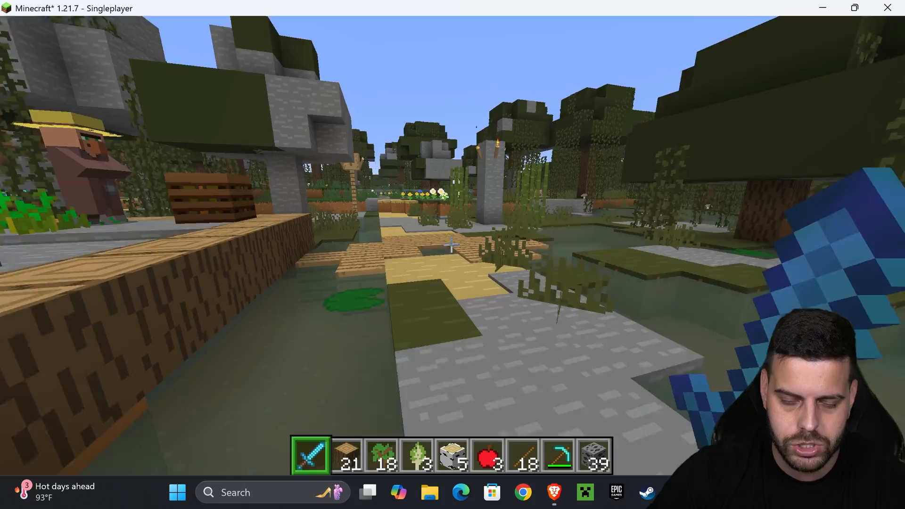
{"action": "mouse_move", "coordinate": [452, 254]}
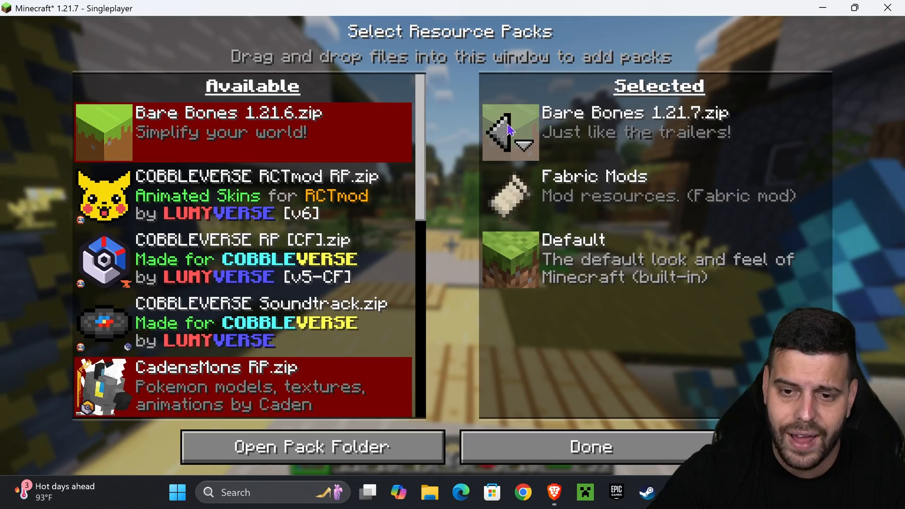
Move Bare Bones 1.21.7 out of Selected back to Available and apply
{"action": "left_click", "coordinate": [511, 132]}
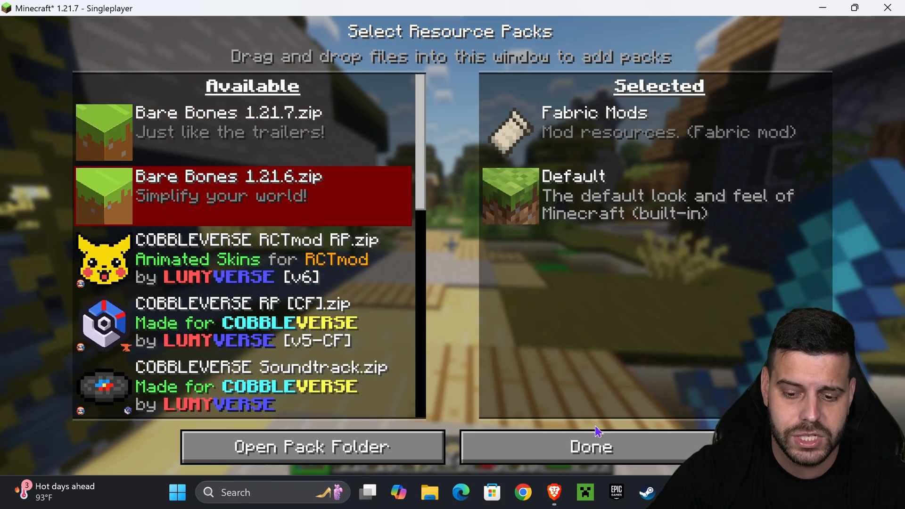
{"action": "left_click", "coordinate": [590, 446]}
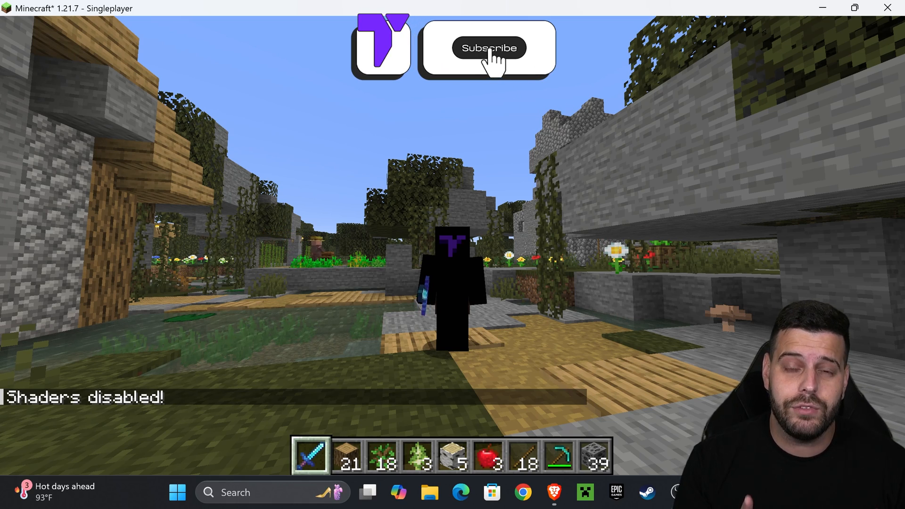
Re-enable the Complementary Reimagined r5.5.1 shaders with the Iris shader toggle
{"action": "left_click", "coordinate": [488, 47]}
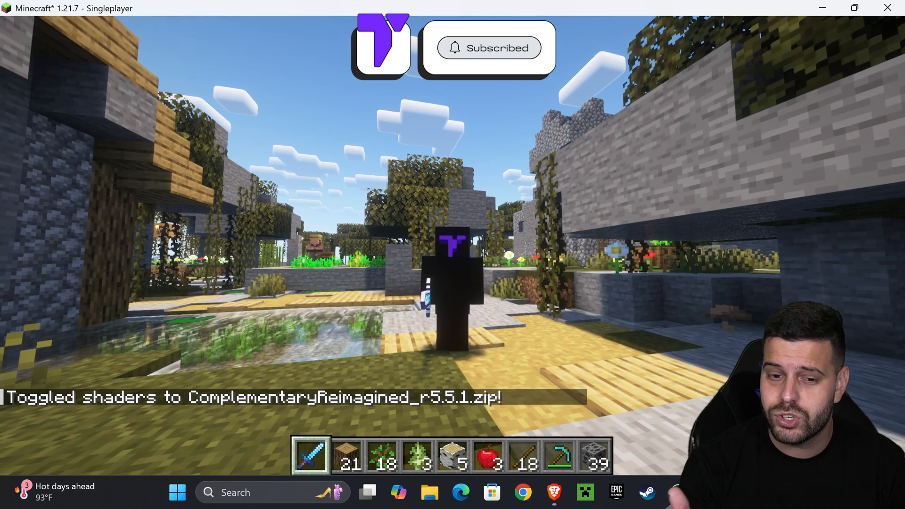